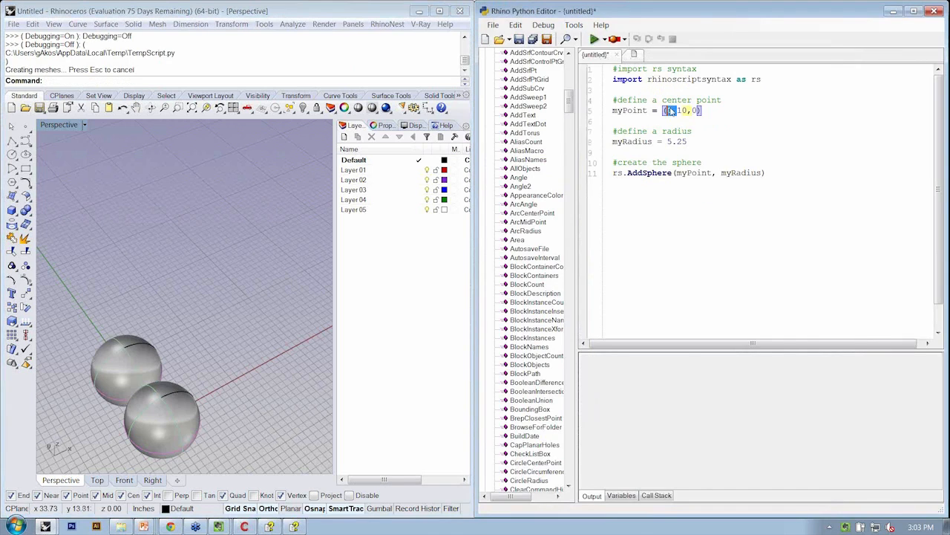
Change the sphere values, such as a radius of 15, then select another value to edit
{"action": "type", "text": "15"}
{"action": "left_click", "coordinate": [651, 141]}
{"action": "type", "text": "1"}
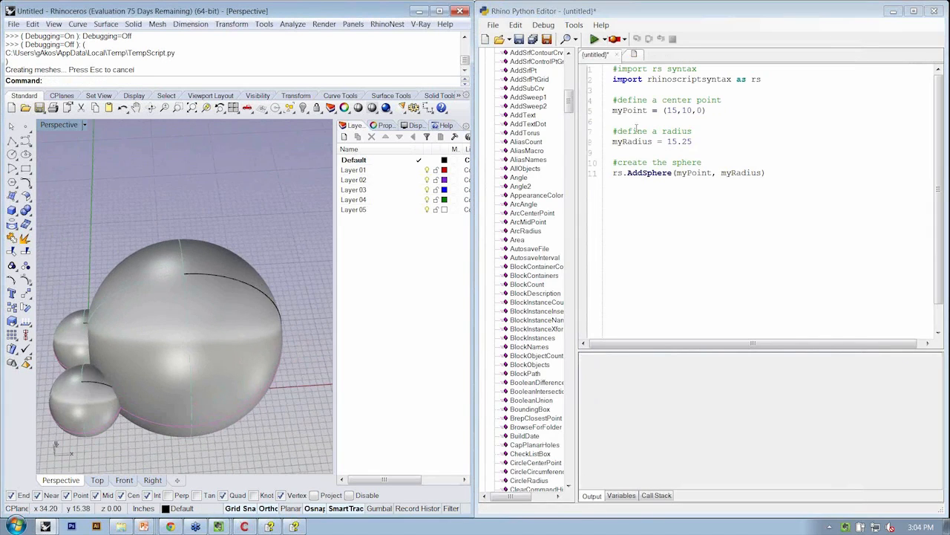
{"action": "double_click", "coordinate": [669, 110]}
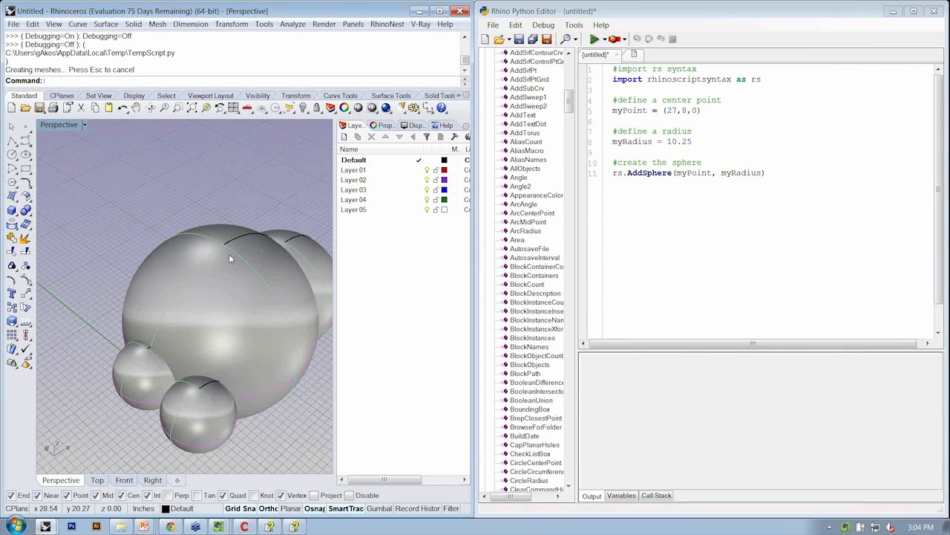
{"action": "mouse_move", "coordinate": [214, 256]}
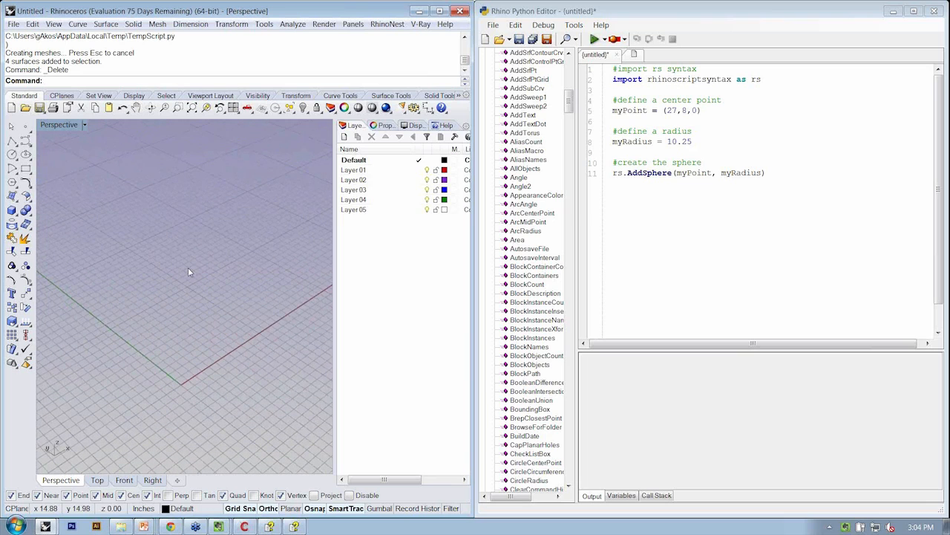
{"action": "mouse_move", "coordinate": [188, 272]}
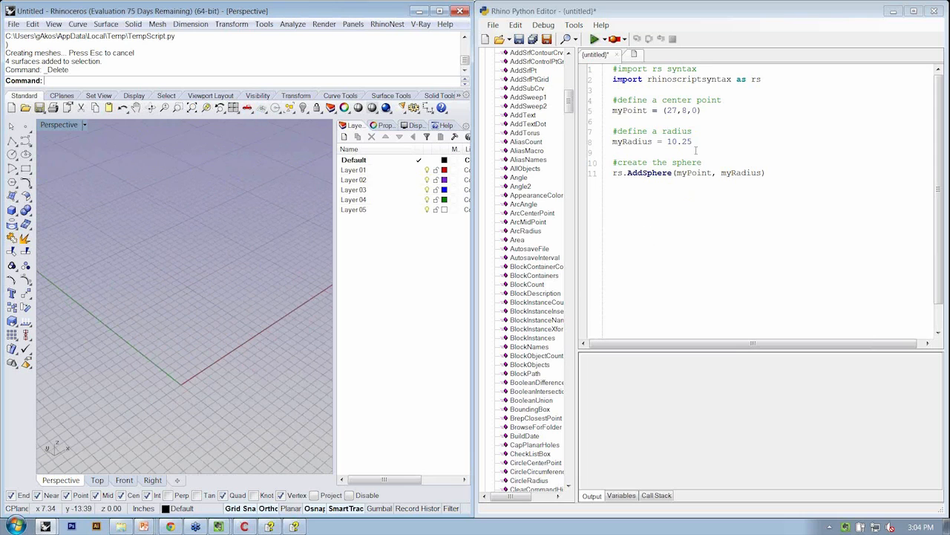
{"action": "mouse_move", "coordinate": [446, 174]}
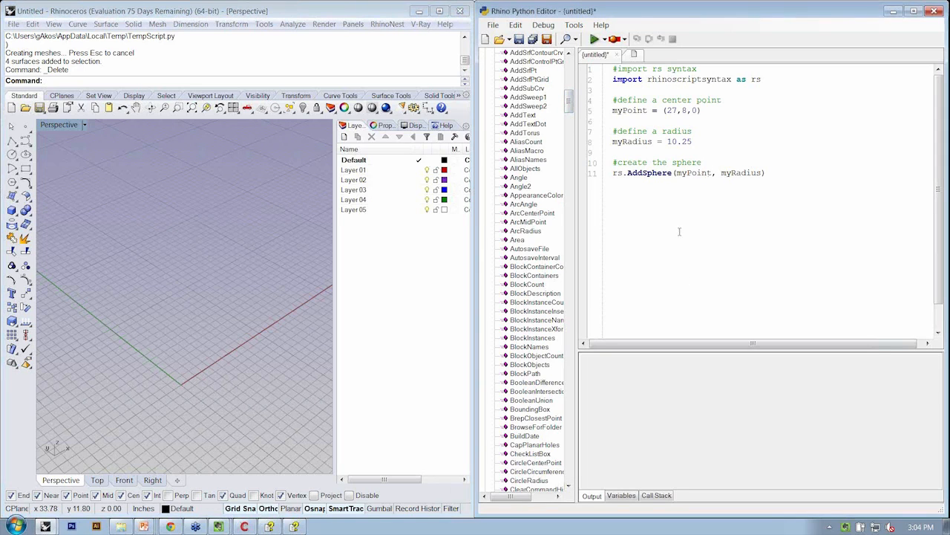
{"action": "mouse_move", "coordinate": [791, 43]}
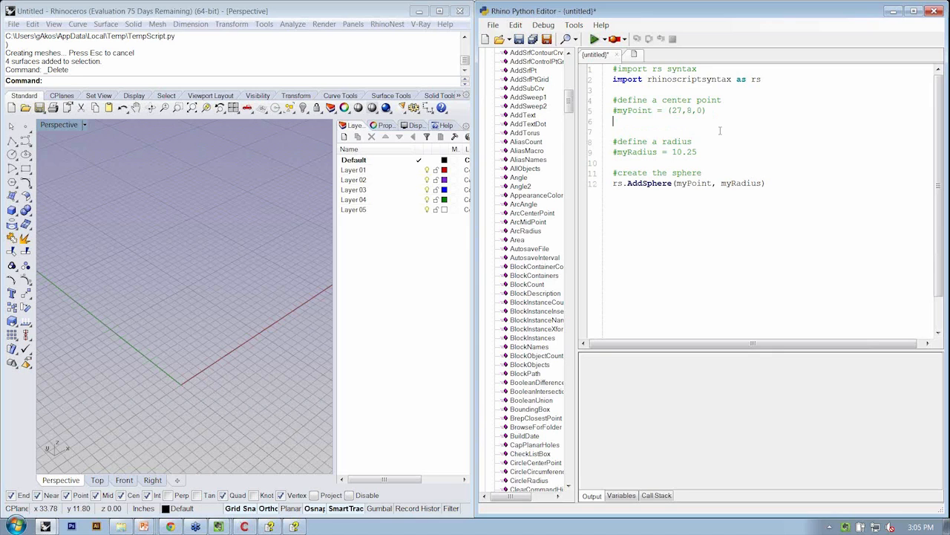
Add the line myPoint = rs.GetPoint("Define the Center Point") to the script
{"action": "type", "text": "myPoint"}
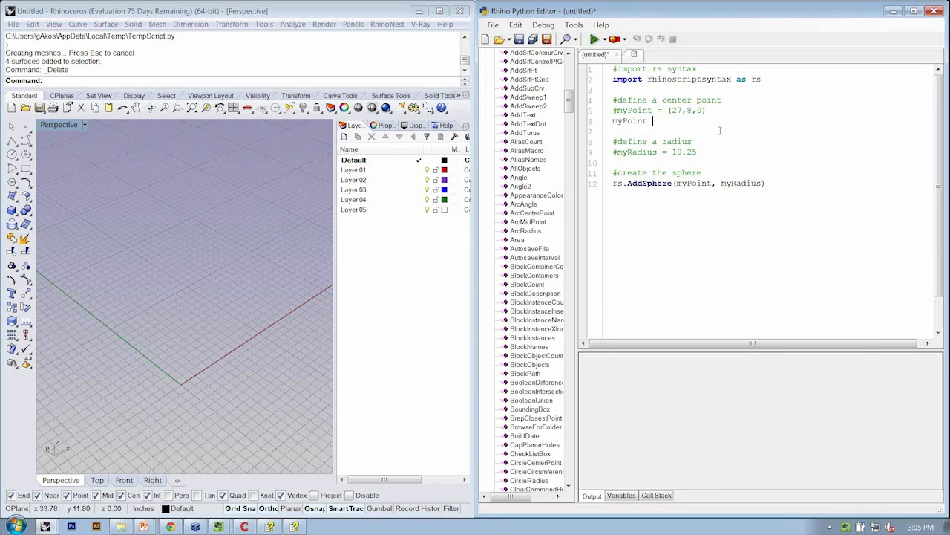
{"action": "type", "text": "= r"}
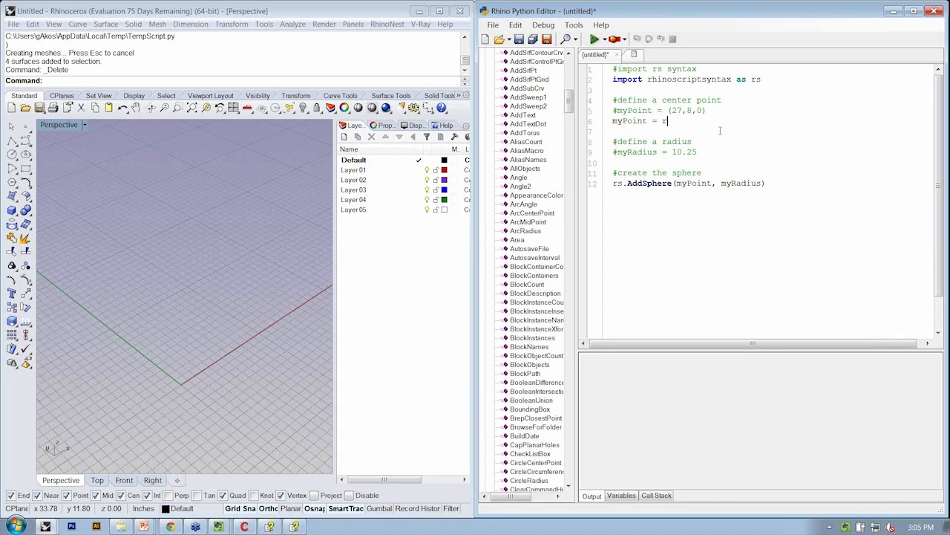
{"action": "type", "text": "s.g"}
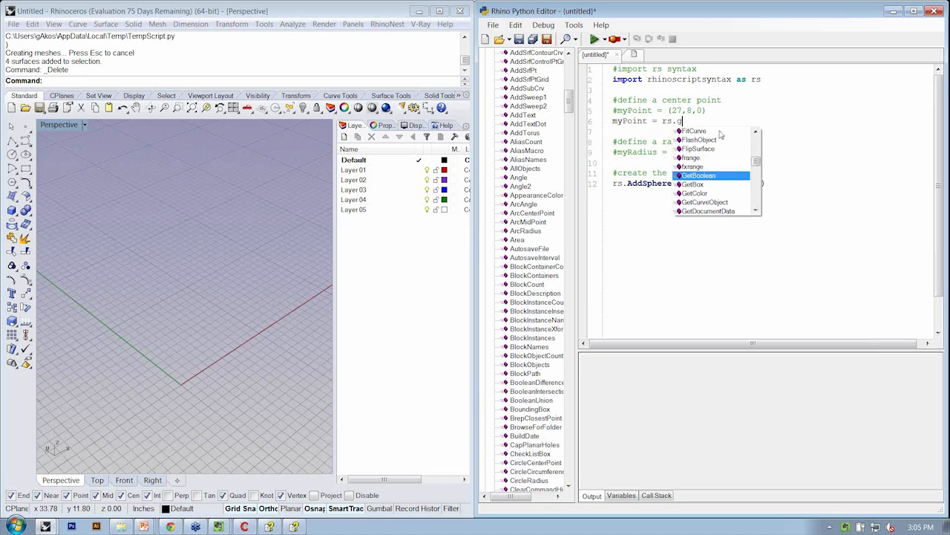
{"action": "type", "text": "etPoint"}
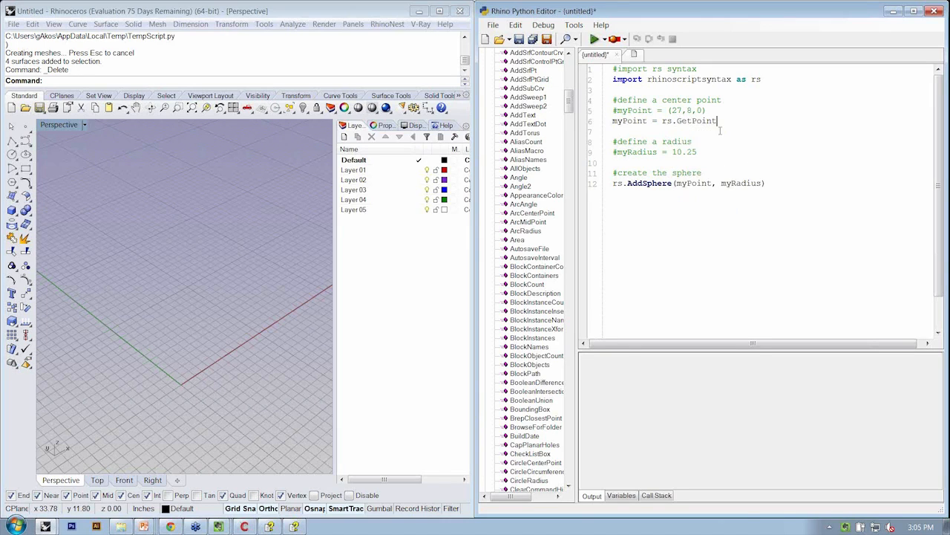
{"action": "type", "text": "("}
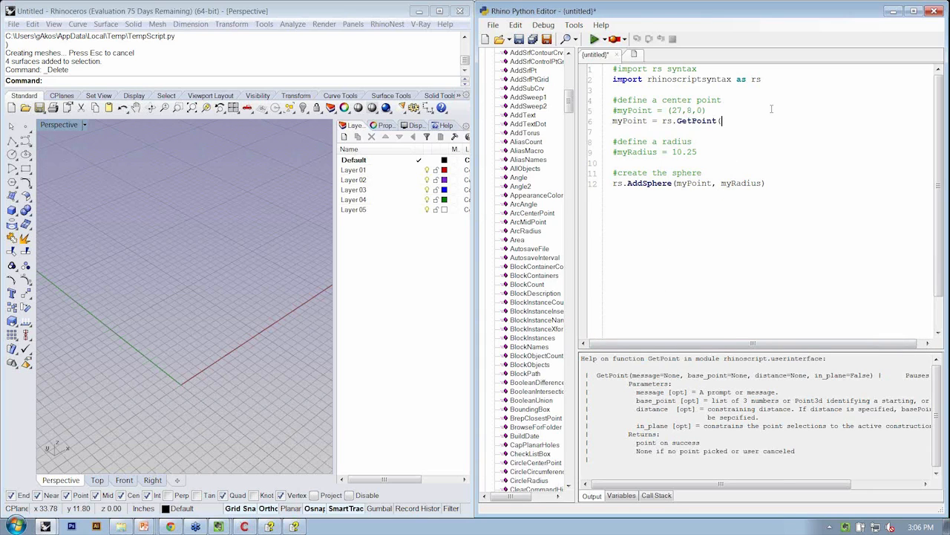
{"action": "type", "text": "\""}
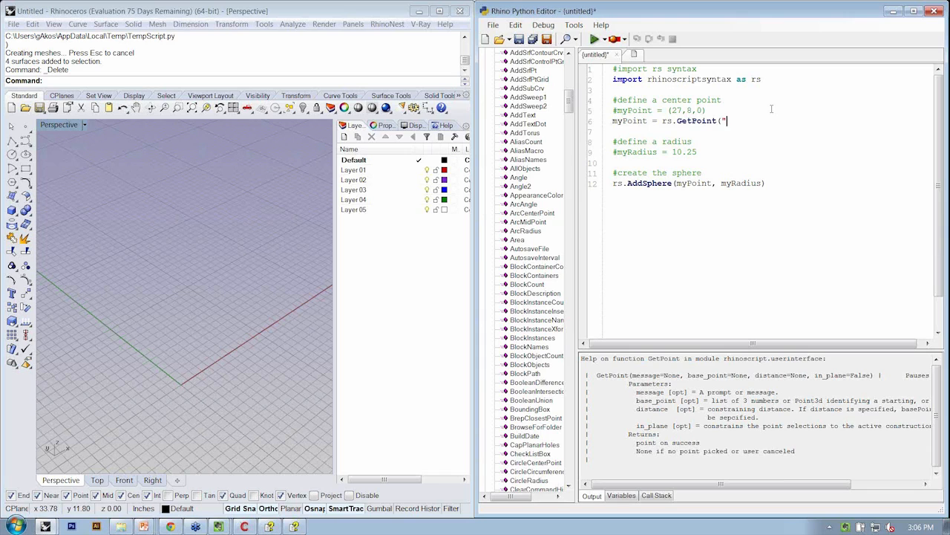
{"action": "type", "text": "D"}
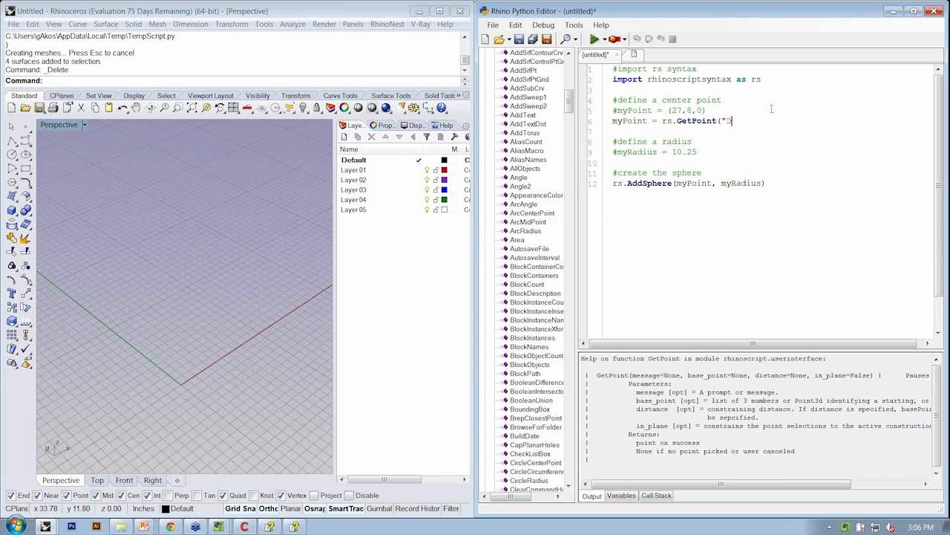
{"action": "type", "text": "Define the Center P"}
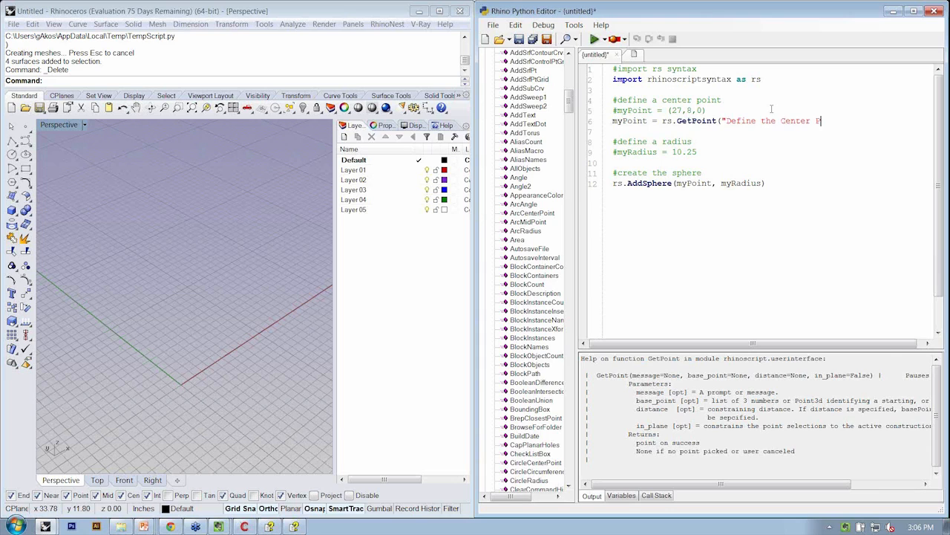
{"action": "type", "text": "oint\""}
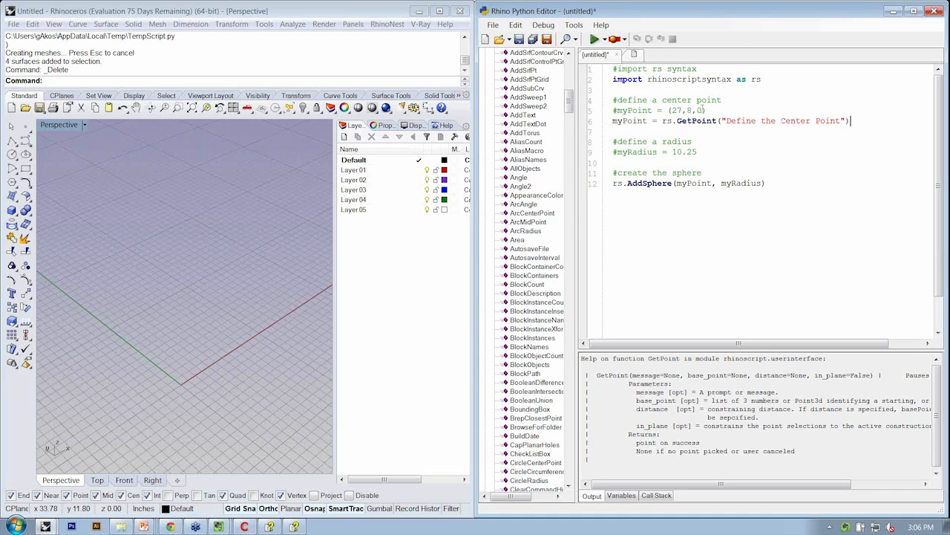
{"action": "double_click", "coordinate": [630, 120]}
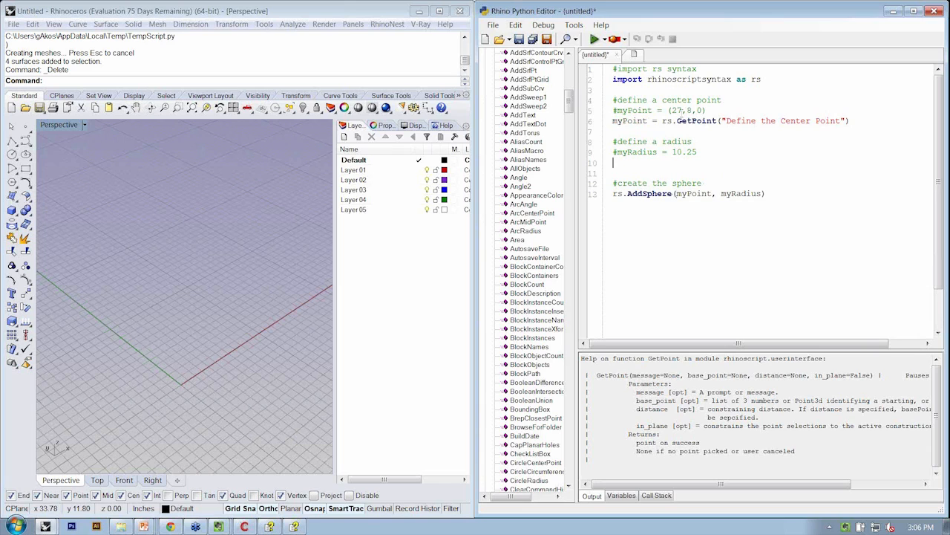
Add myRadius = rs.GetReal("Define the Radius") on a new line under the commented radius
{"action": "double_click", "coordinate": [702, 120]}
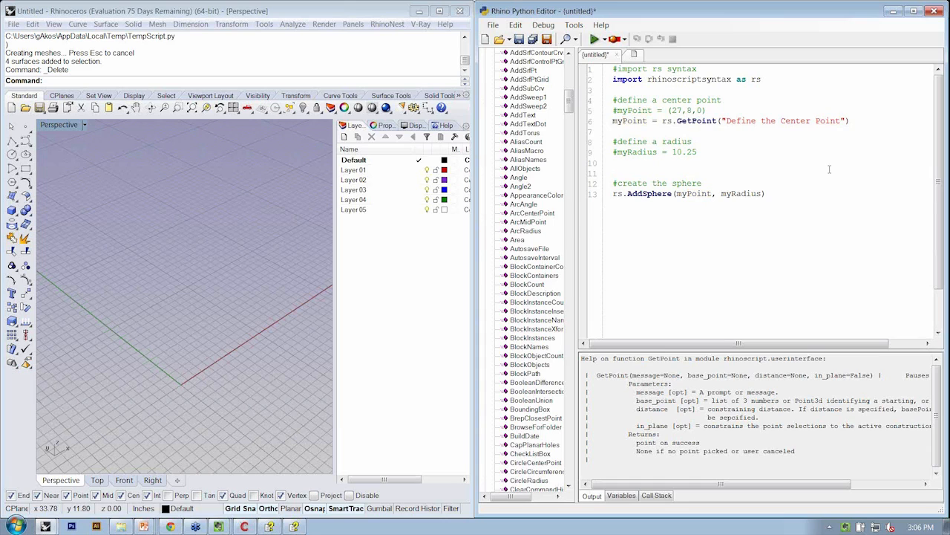
{"action": "type", "text": "myRadius ="}
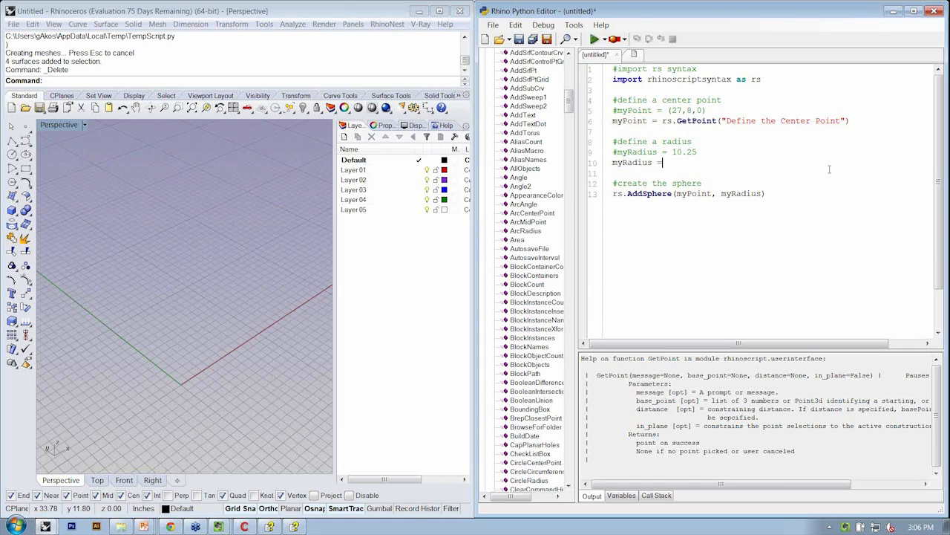
{"action": "type", "text": "rs.getReal("}
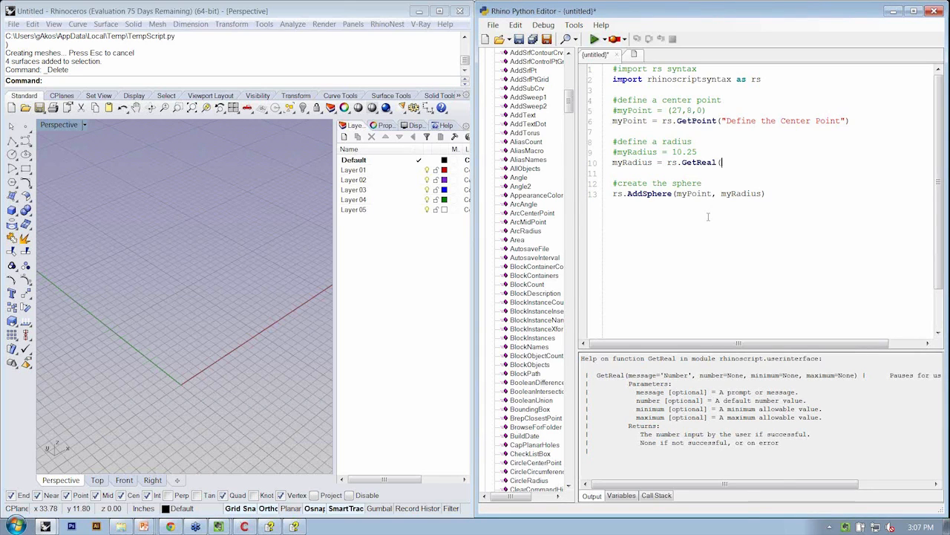
{"action": "type", "text": "\""}
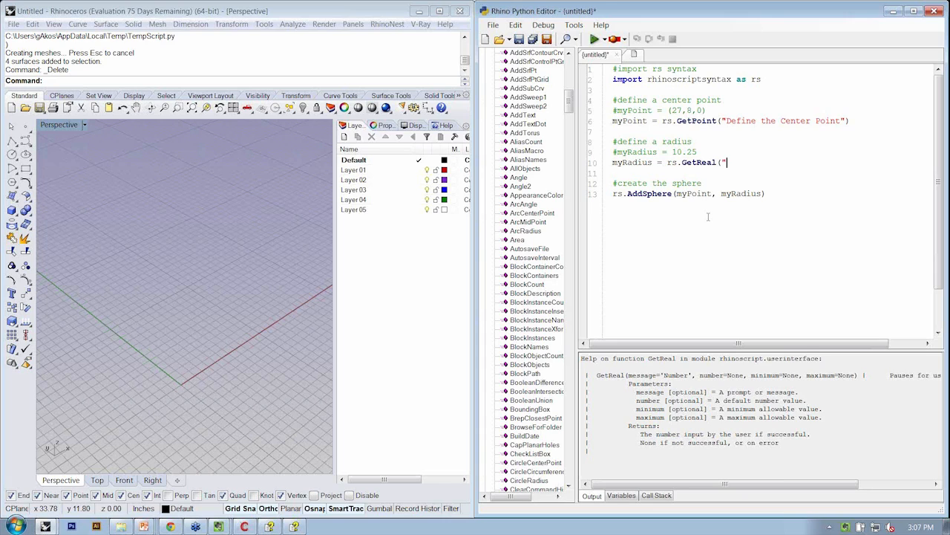
{"action": "type", "text": "Define t"}
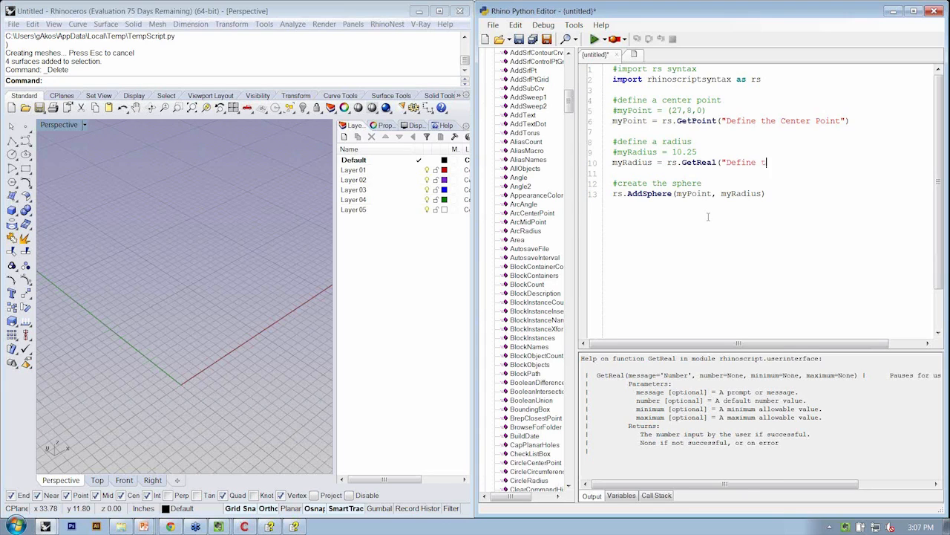
{"action": "type", "text": "he Radius\")"}
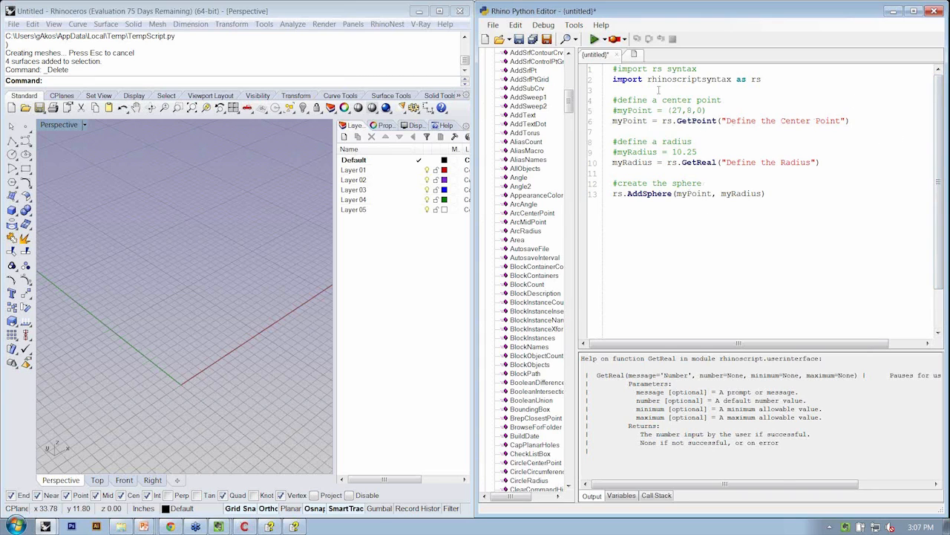
Run the script, pick a centre in Perspective, and enter radius 10.5
{"action": "left_click", "coordinate": [596, 38]}
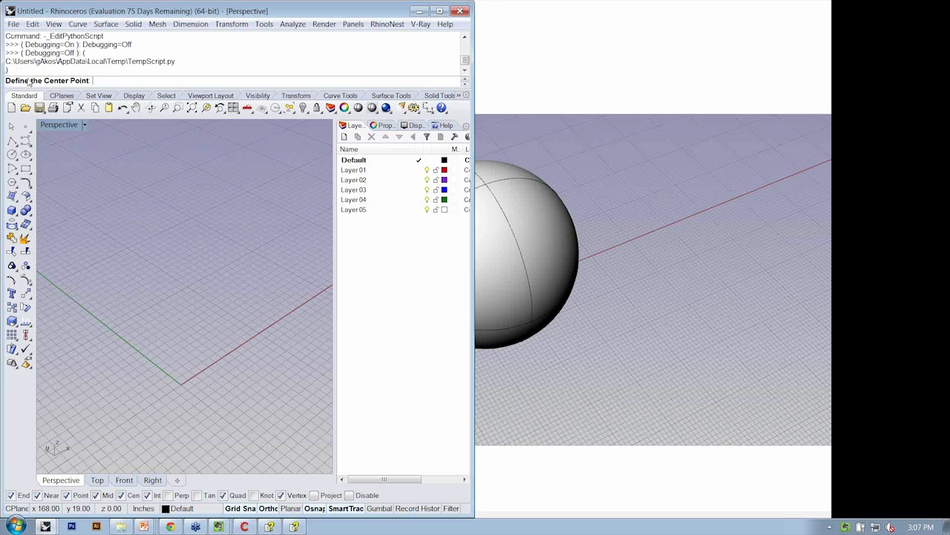
{"action": "mouse_move", "coordinate": [89, 84]}
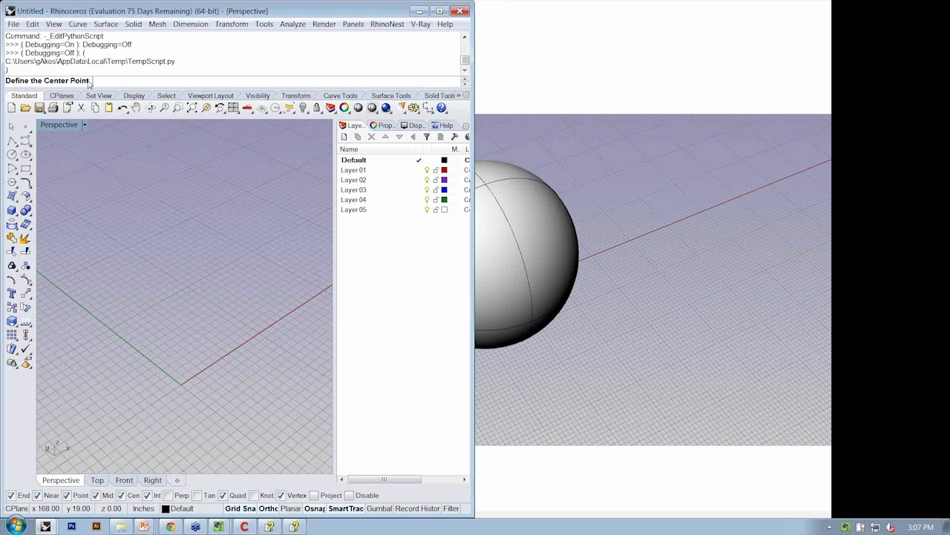
{"action": "mouse_move", "coordinate": [223, 311]}
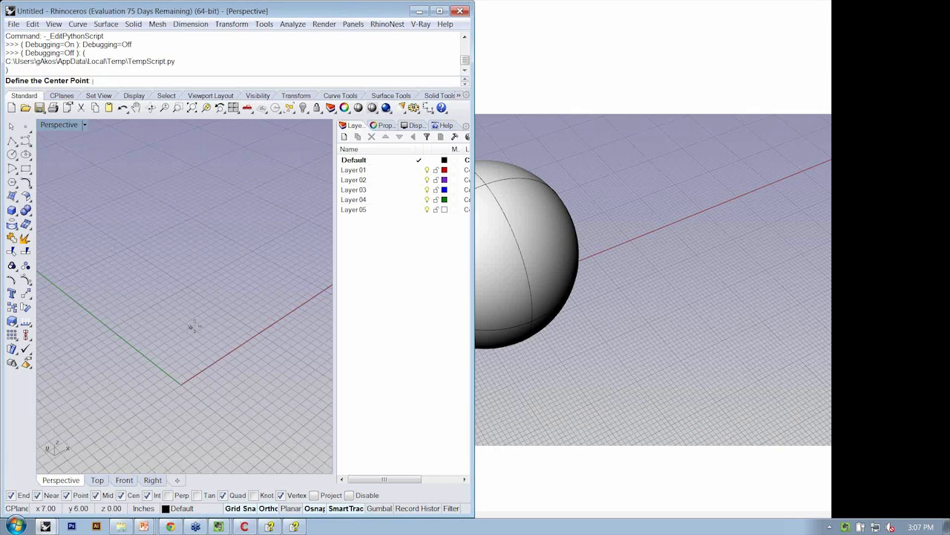
{"action": "mouse_move", "coordinate": [221, 317]}
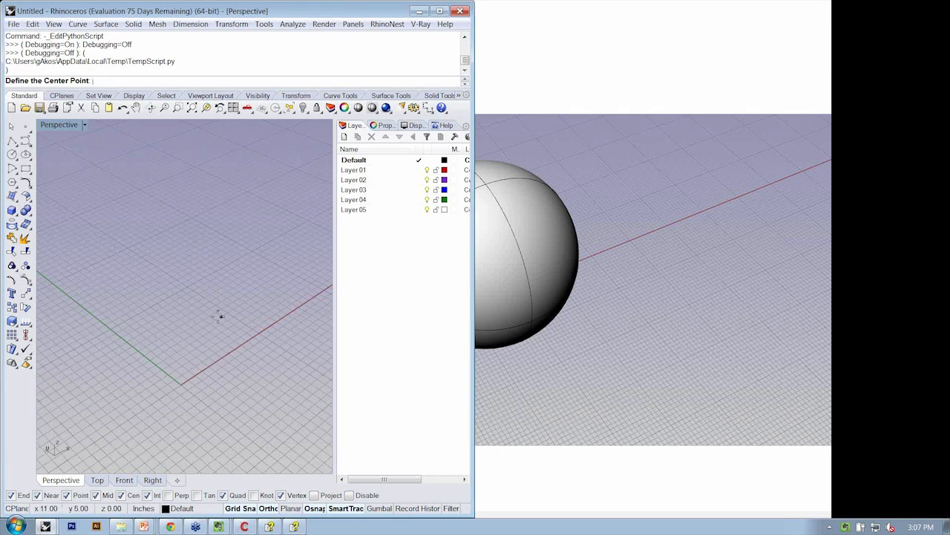
{"action": "mouse_move", "coordinate": [184, 314]}
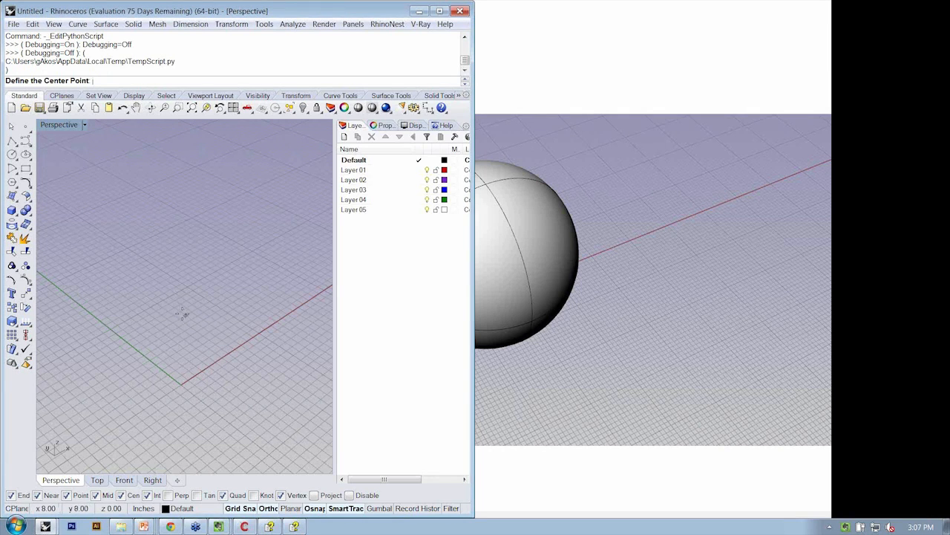
{"action": "mouse_move", "coordinate": [191, 325]}
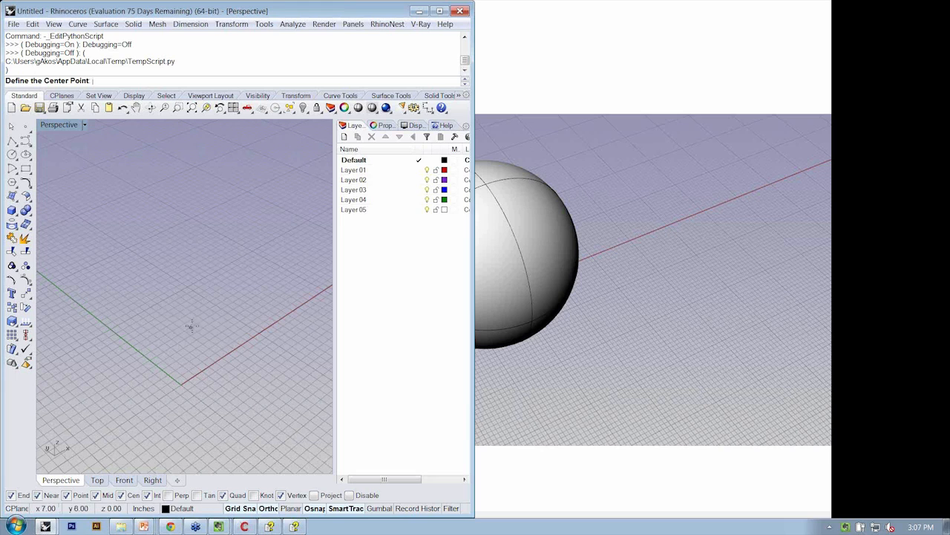
{"action": "mouse_move", "coordinate": [202, 274]}
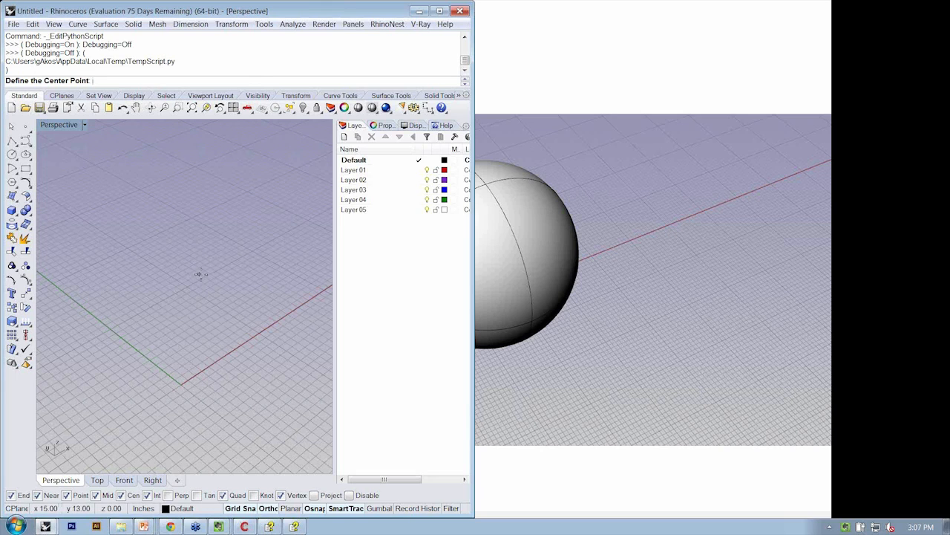
{"action": "left_click", "coordinate": [202, 274]}
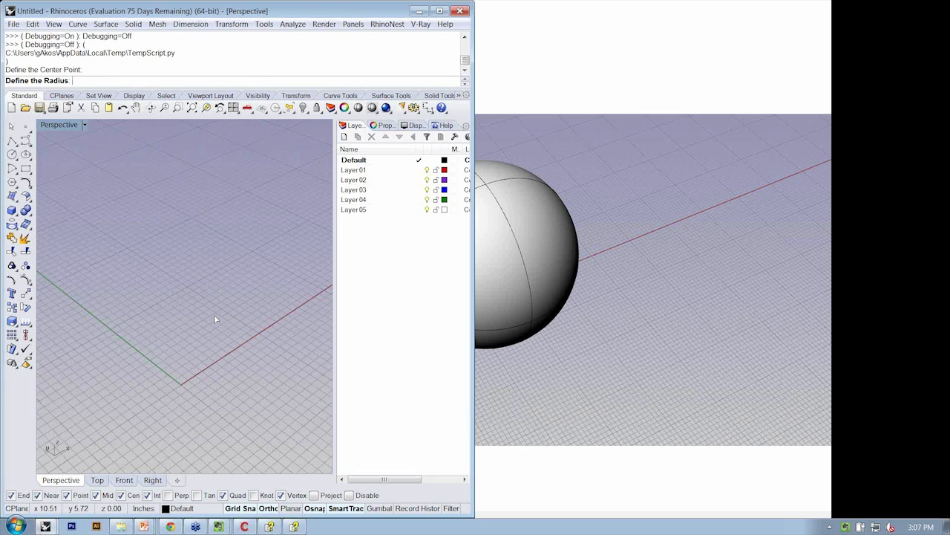
{"action": "type", "text": "10.5"}
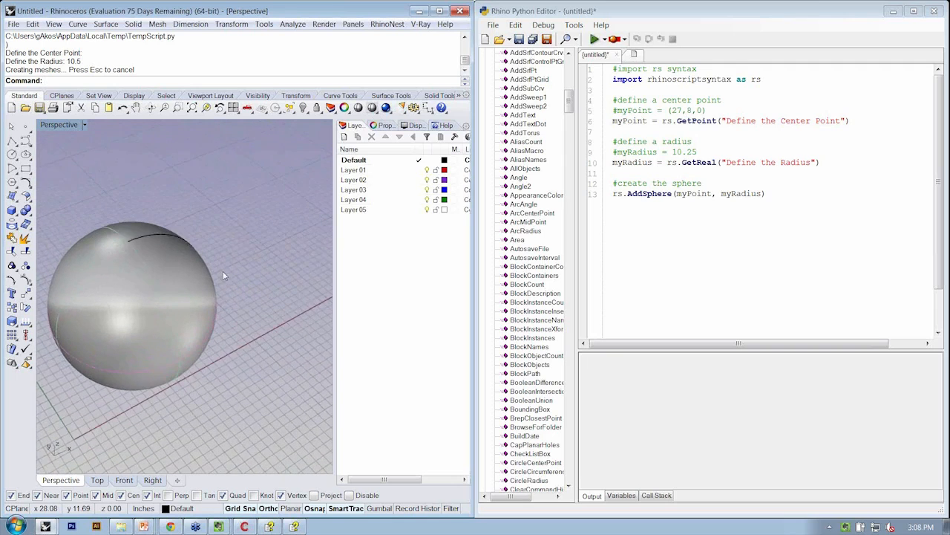
Orbit around the new sphere and select the GetReal function name in the script
{"action": "left_click_drag", "start_coordinate": [222, 275], "coordinate": [173, 234]}
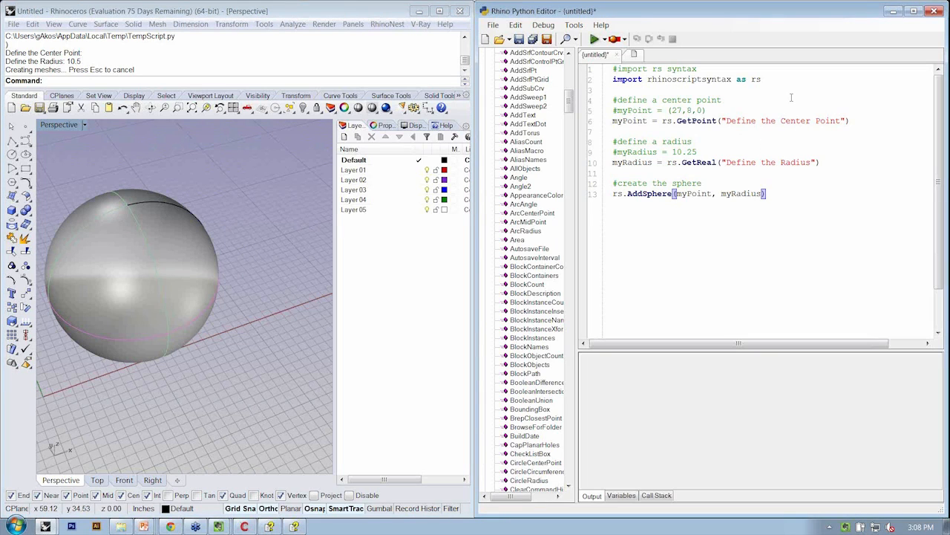
{"action": "double_click", "coordinate": [697, 162]}
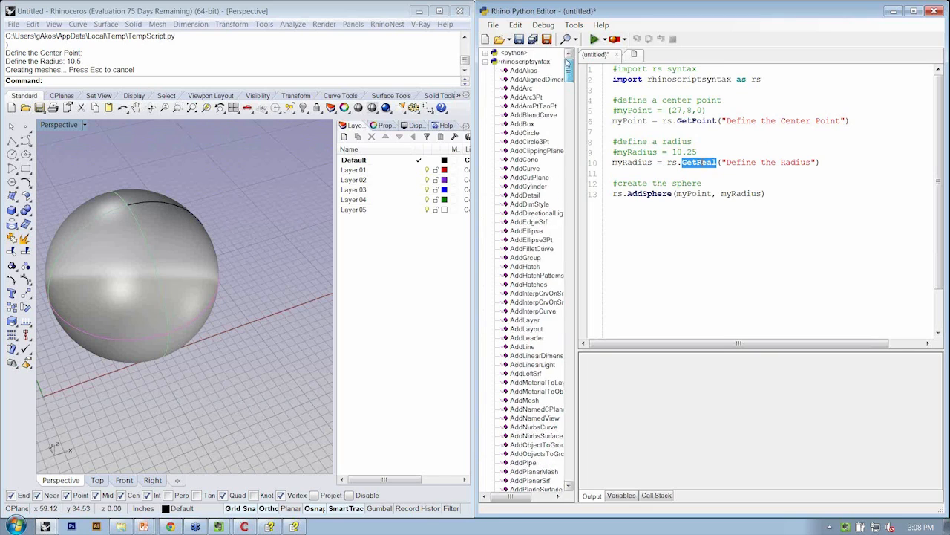
{"action": "left_click", "coordinate": [600, 24]}
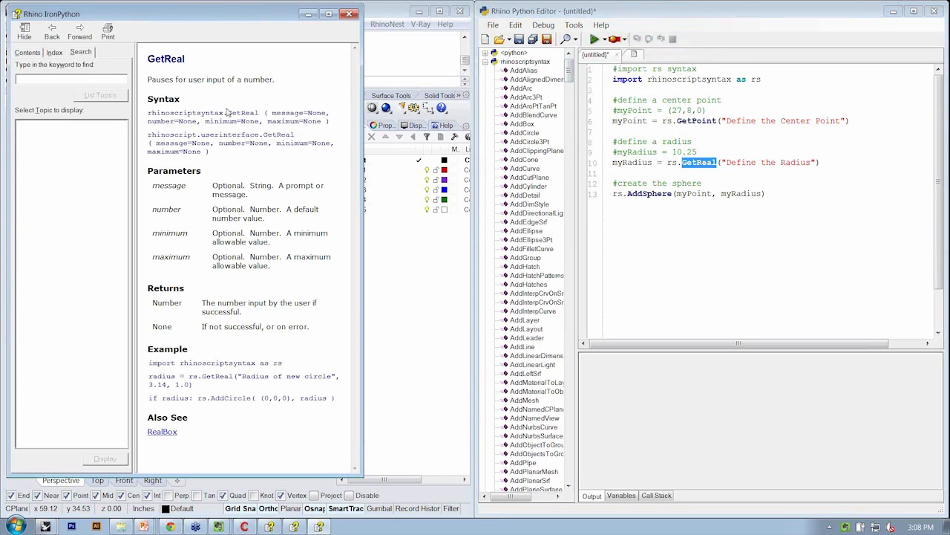
{"action": "mouse_move", "coordinate": [309, 56]}
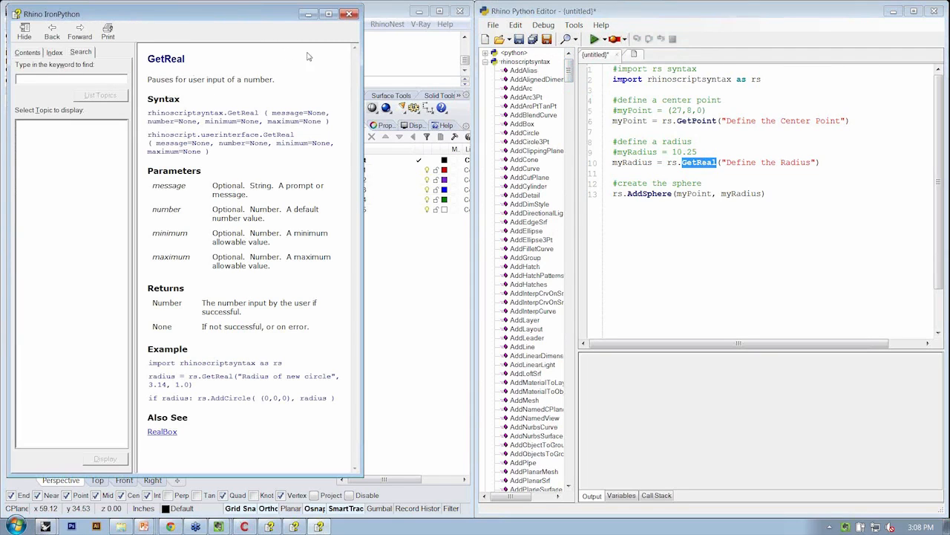
{"action": "mouse_move", "coordinate": [296, 230]}
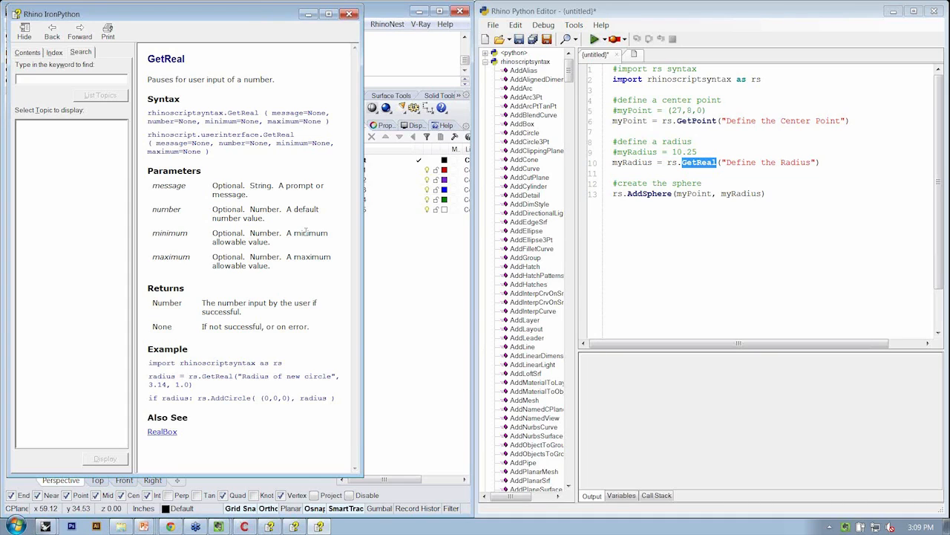
{"action": "left_click", "coordinate": [594, 39]}
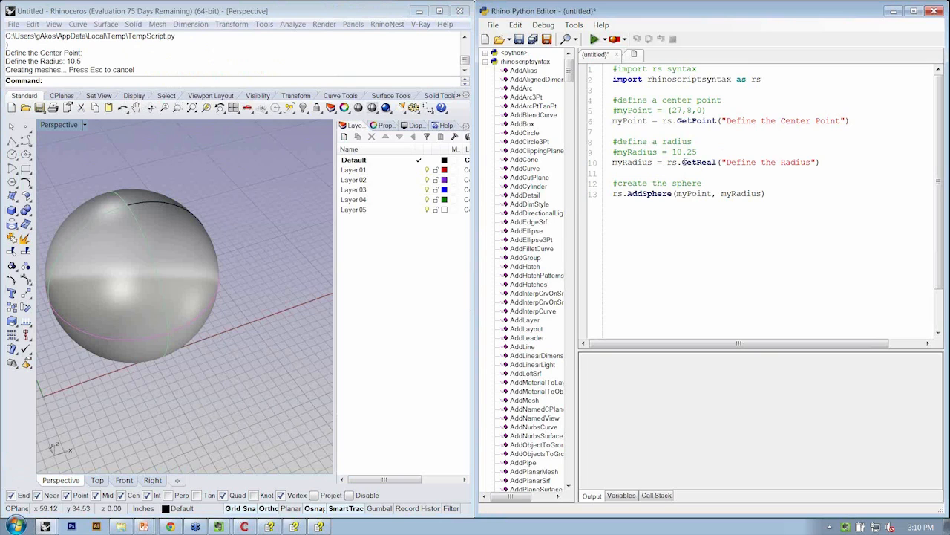
Select GetReal again while rerunning the script with no radius, giving the expected-float error
{"action": "double_click", "coordinate": [699, 162]}
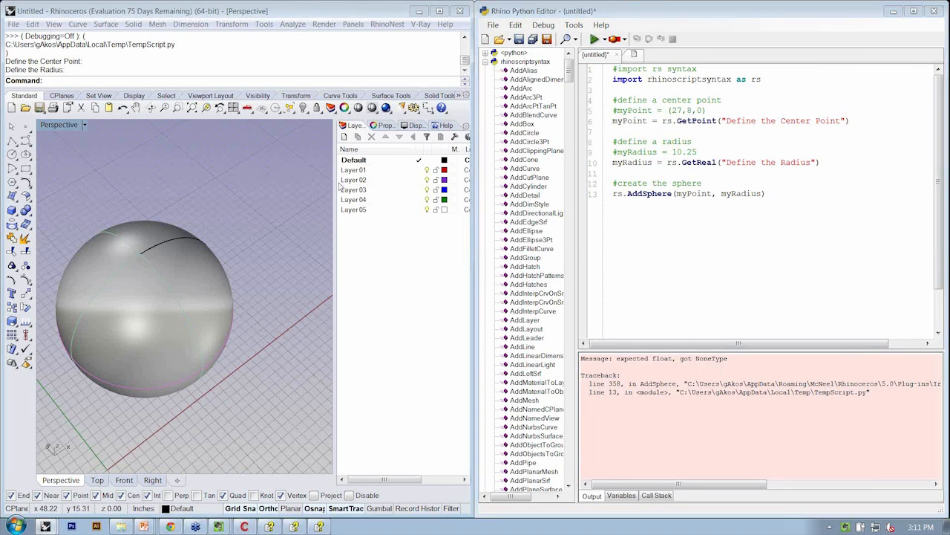
Run the script twice more, picking centres for spheres of radius 5.2 and 7.5
{"action": "left_click", "coordinate": [933, 10]}
{"action": "type", "text": "5.2"}
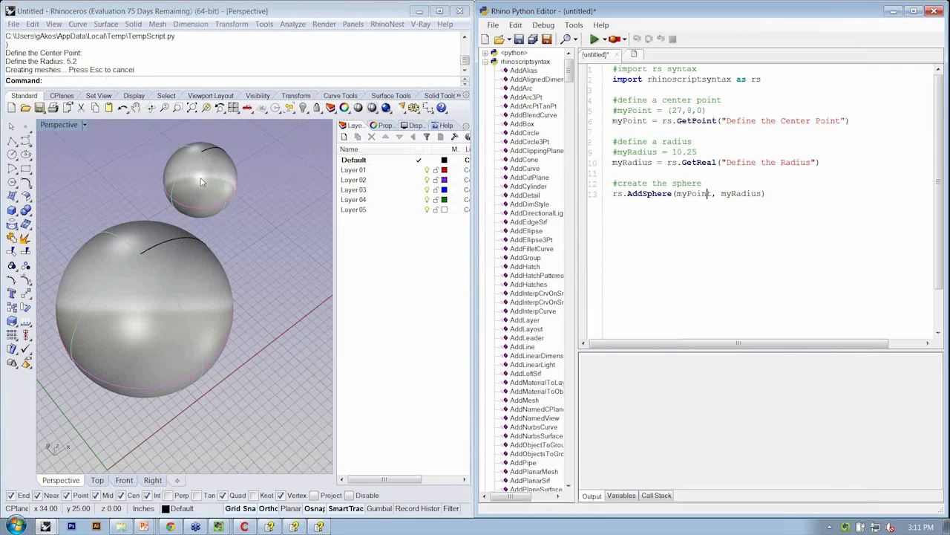
{"action": "mouse_move", "coordinate": [202, 145]}
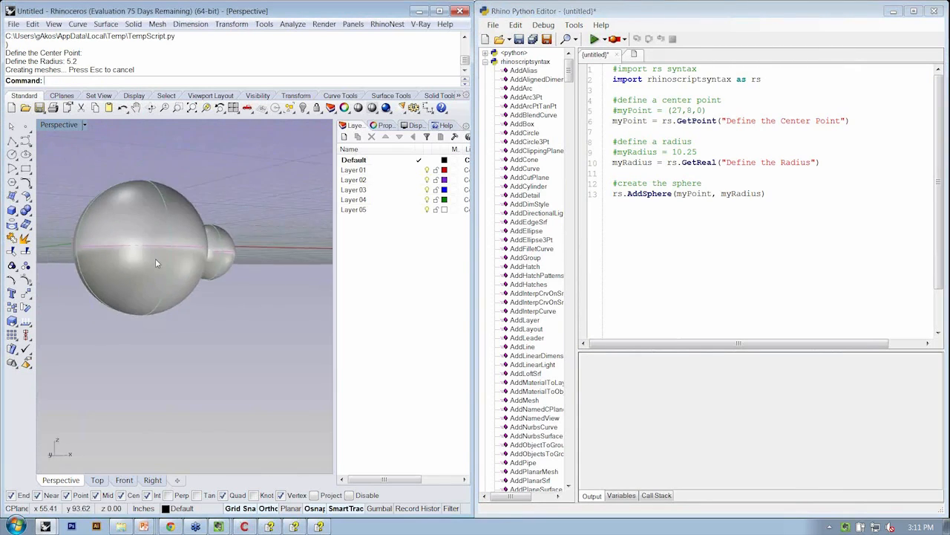
{"action": "left_click", "coordinate": [145, 278]}
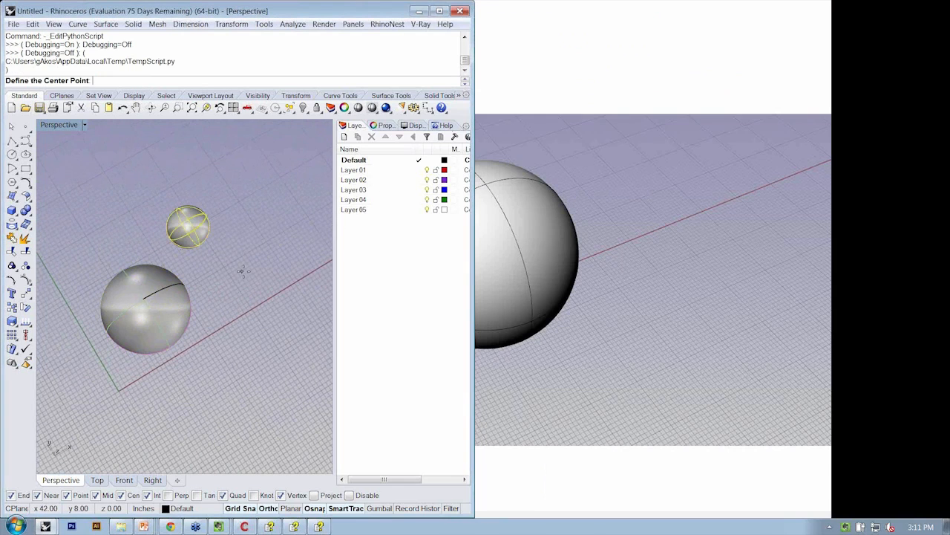
{"action": "left_click", "coordinate": [241, 273]}
{"action": "type", "text": "7.5"}
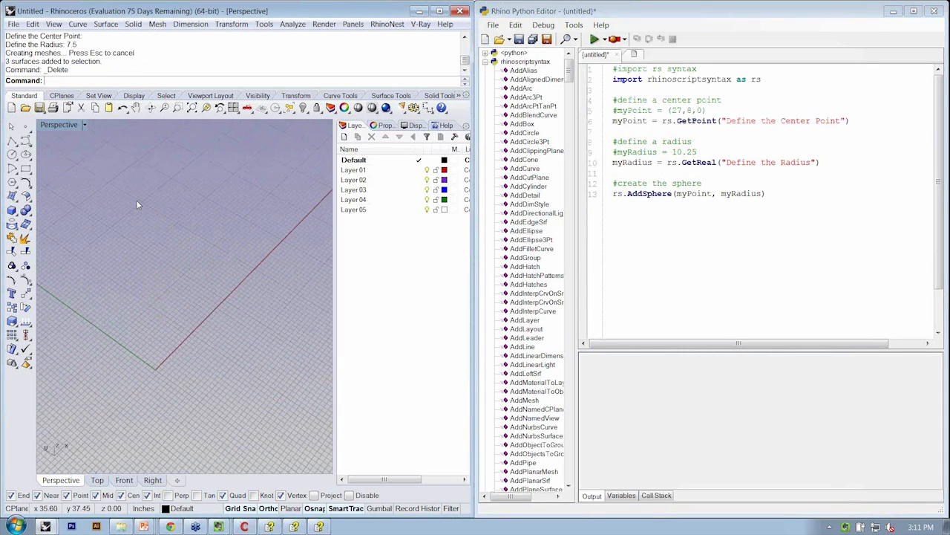
{"action": "mouse_move", "coordinate": [180, 173]}
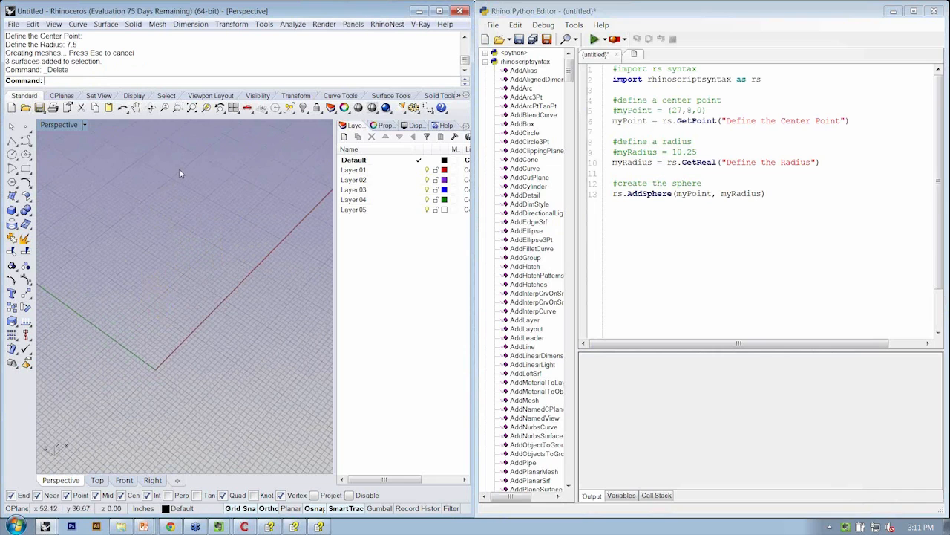
{"action": "mouse_move", "coordinate": [241, 272]}
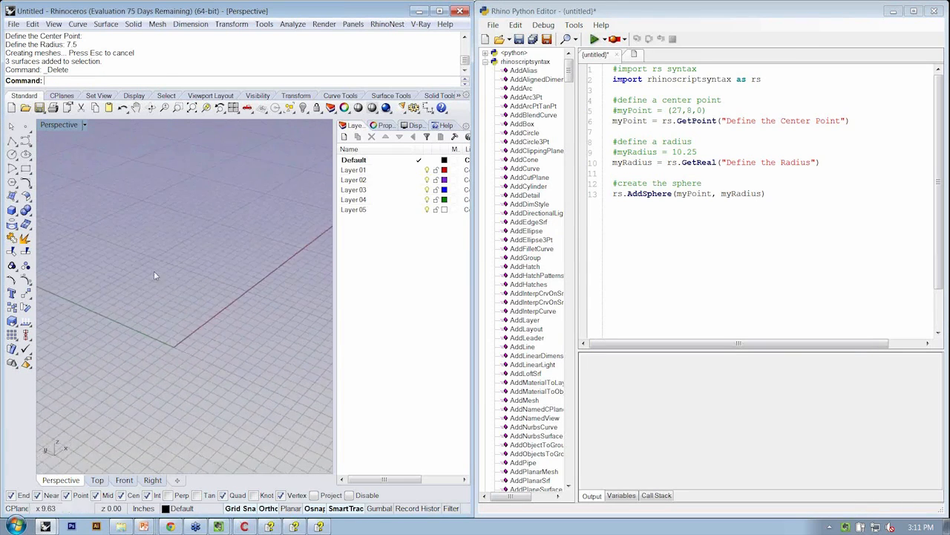
{"action": "double_click", "coordinate": [696, 120]}
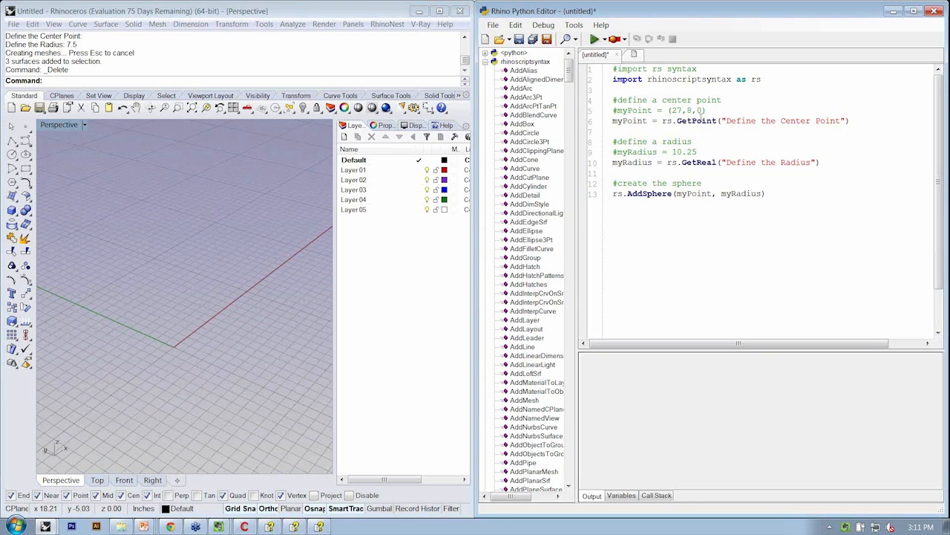
{"action": "double_click", "coordinate": [686, 110]}
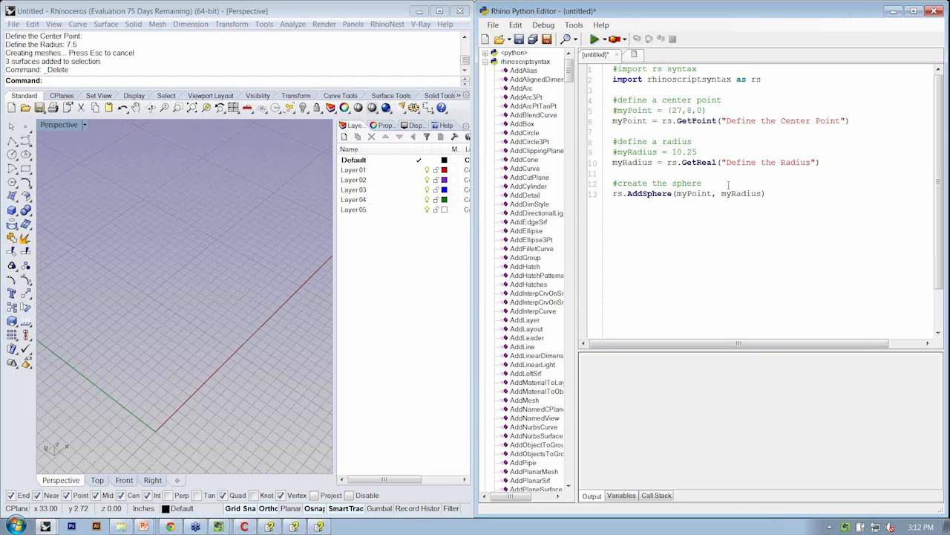
Save the script as 1-1_CreateSphere-w.py in the workshop files folder
{"action": "left_click", "coordinate": [518, 38]}
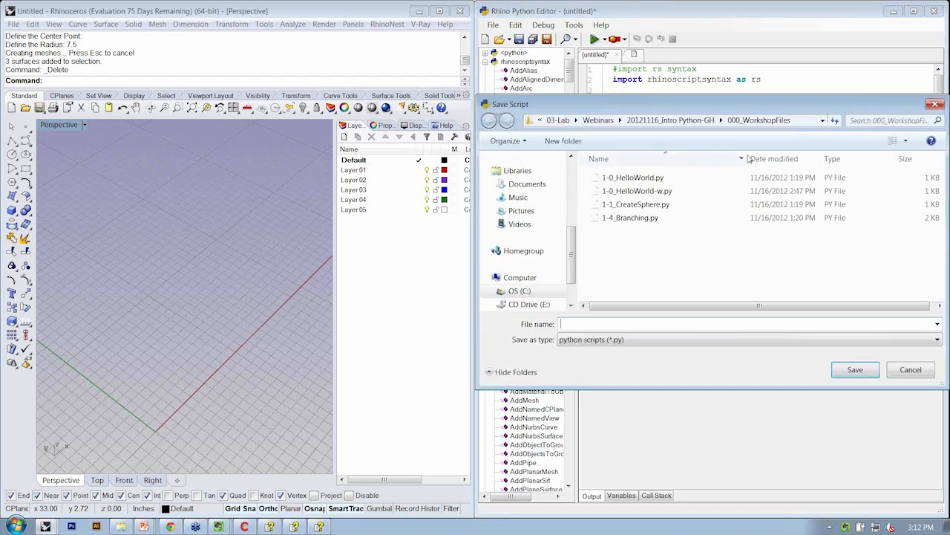
{"action": "left_click", "coordinate": [637, 191]}
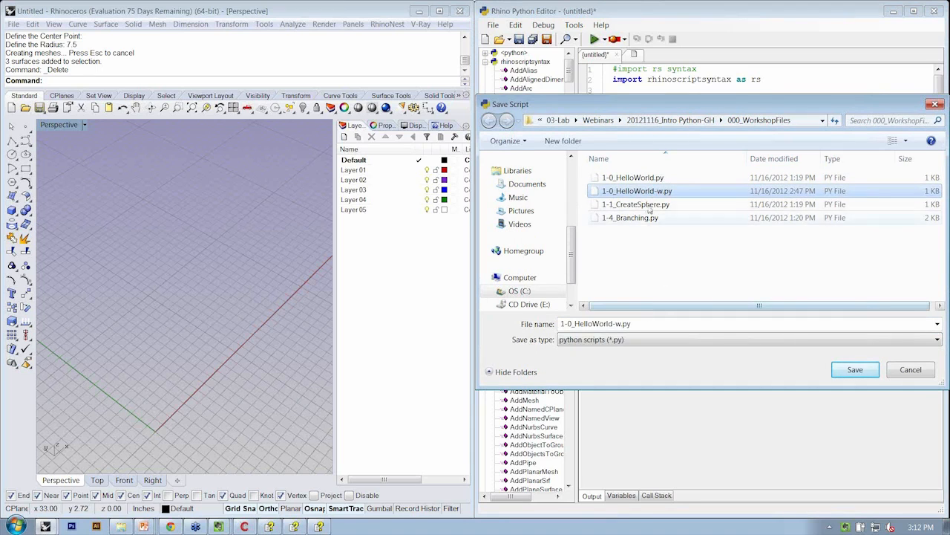
{"action": "left_click", "coordinate": [636, 204]}
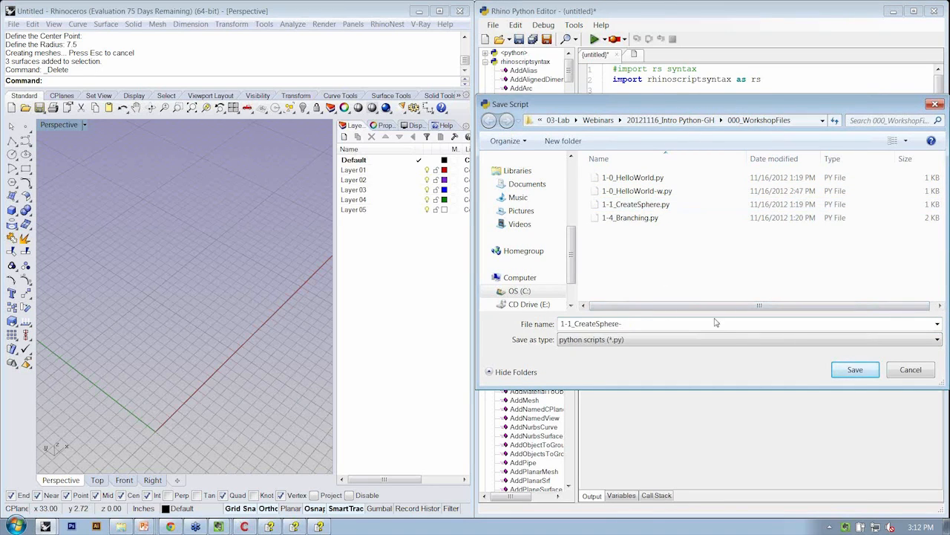
{"action": "left_click", "coordinate": [855, 370]}
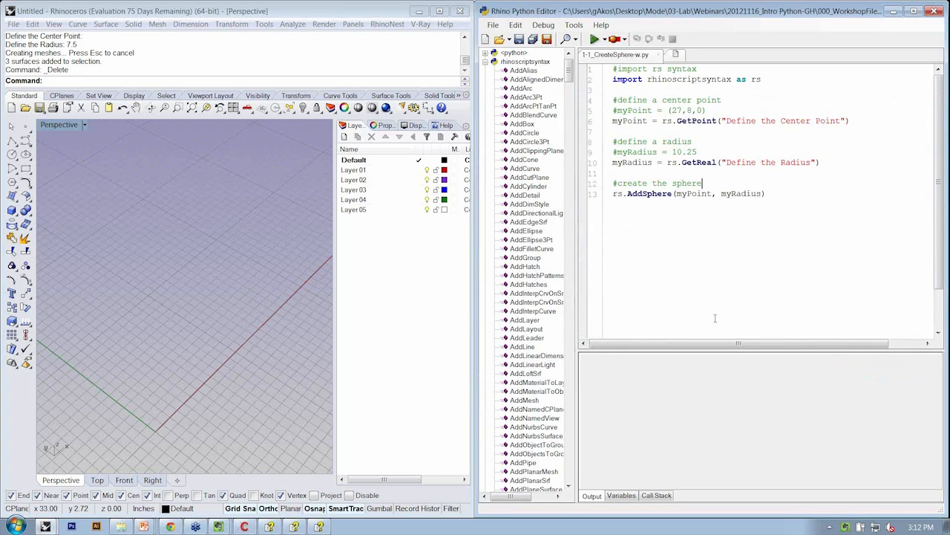